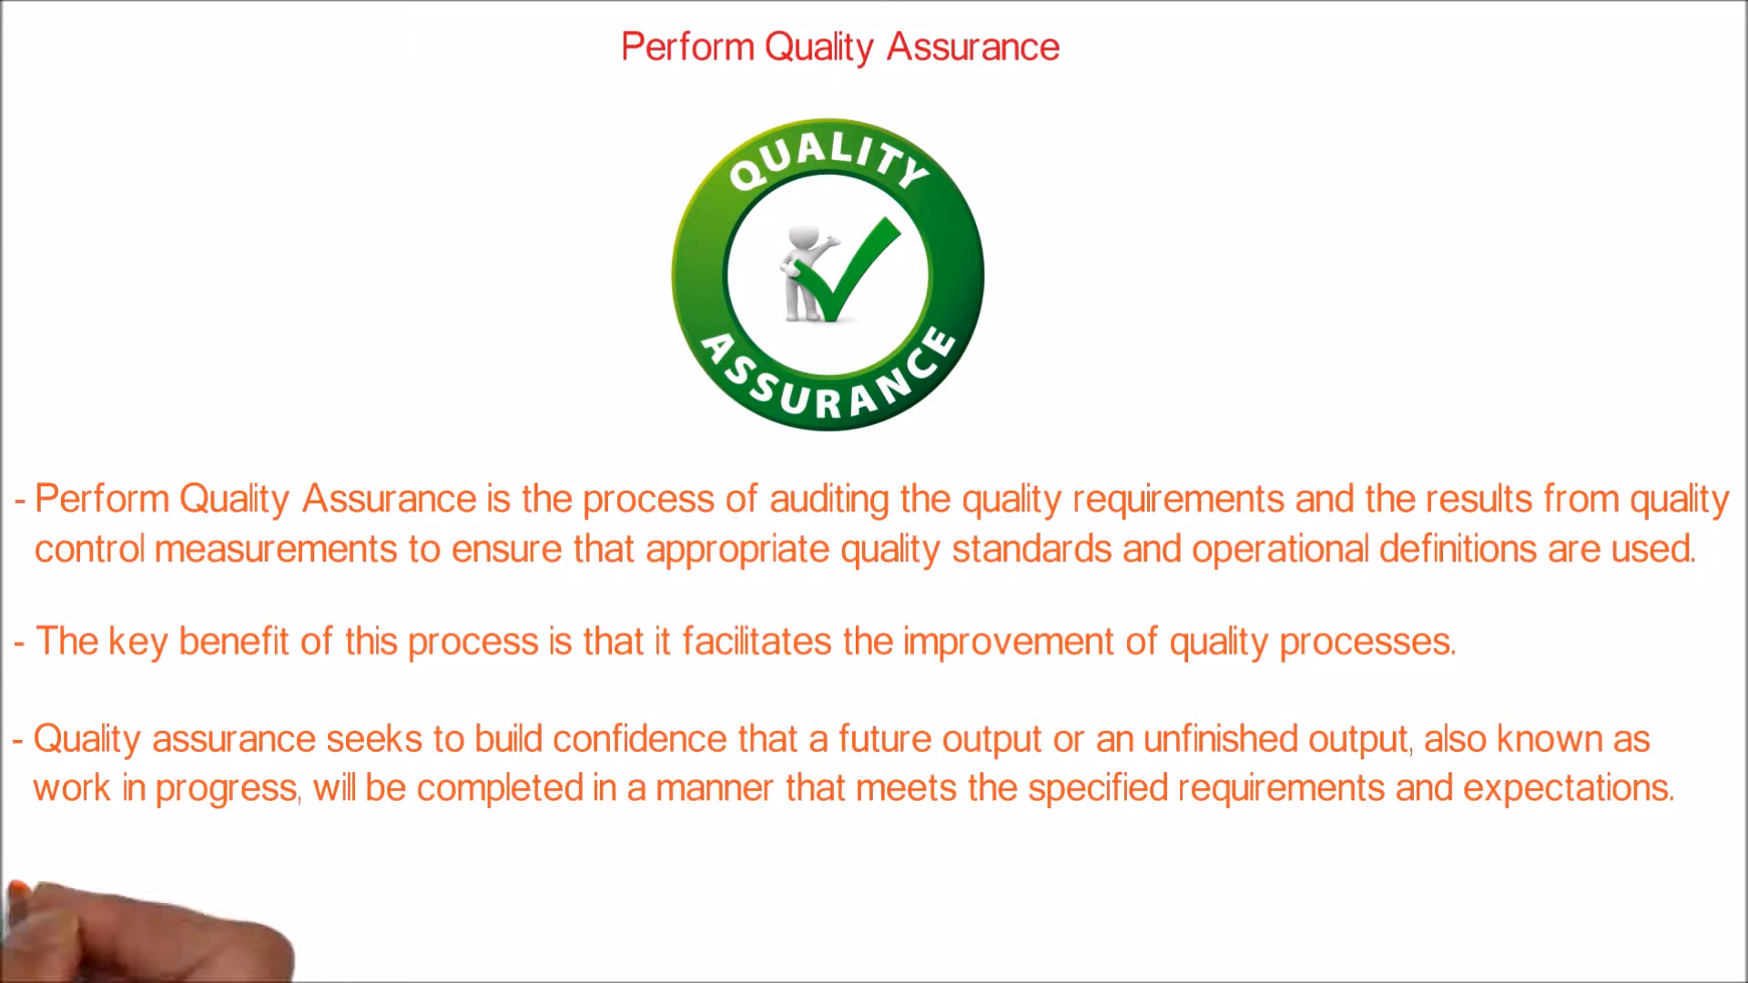
{"action": "type", "text": "Quality assurance work will"}
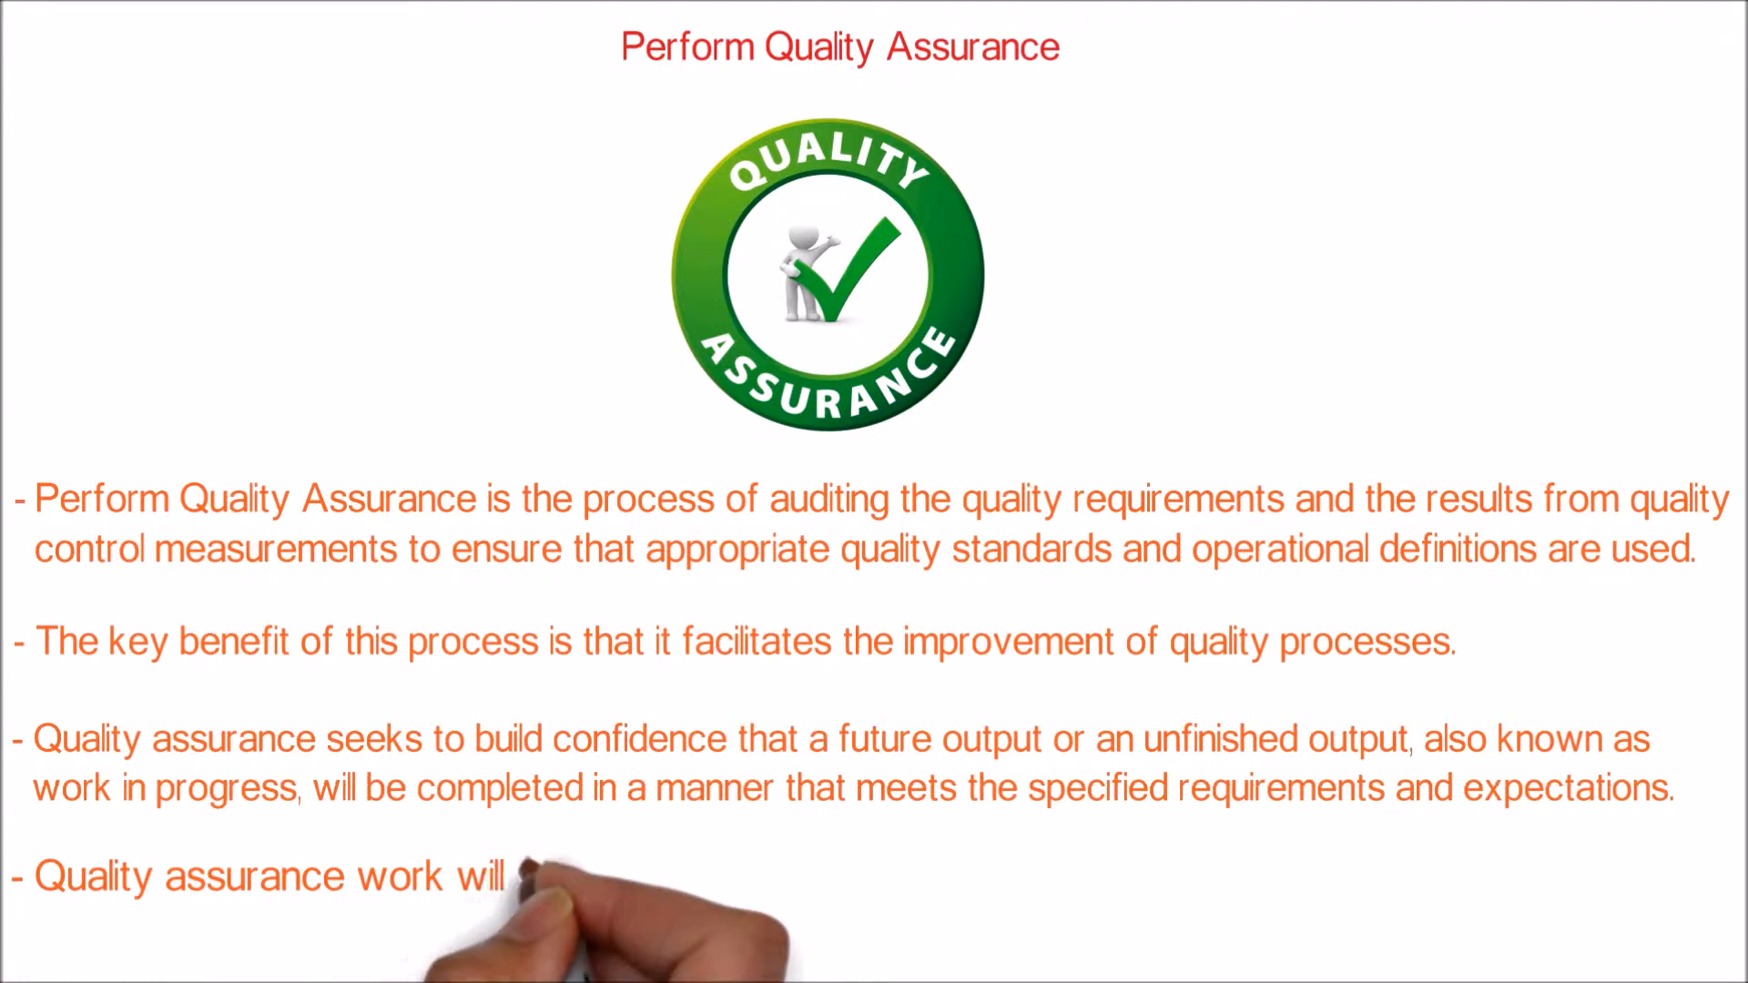
{"action": "type", "text": "fall under the conformance work category"}
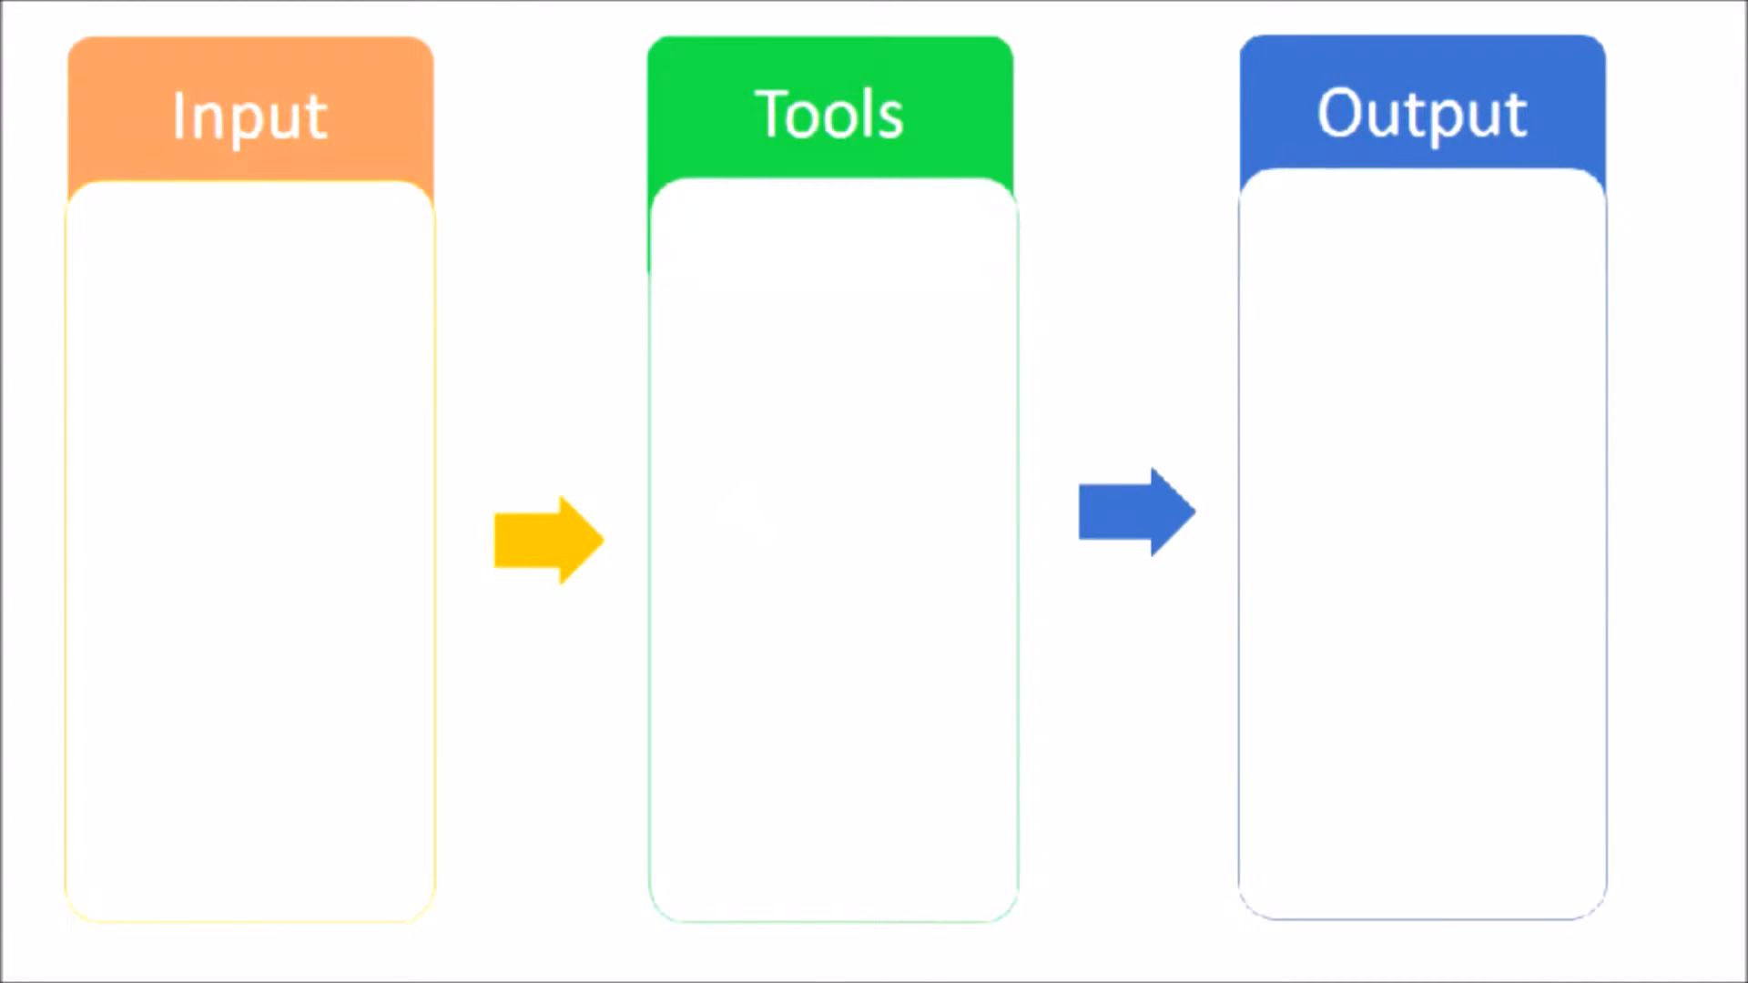
{"action": "type", "text": "1. Quality management plan"}
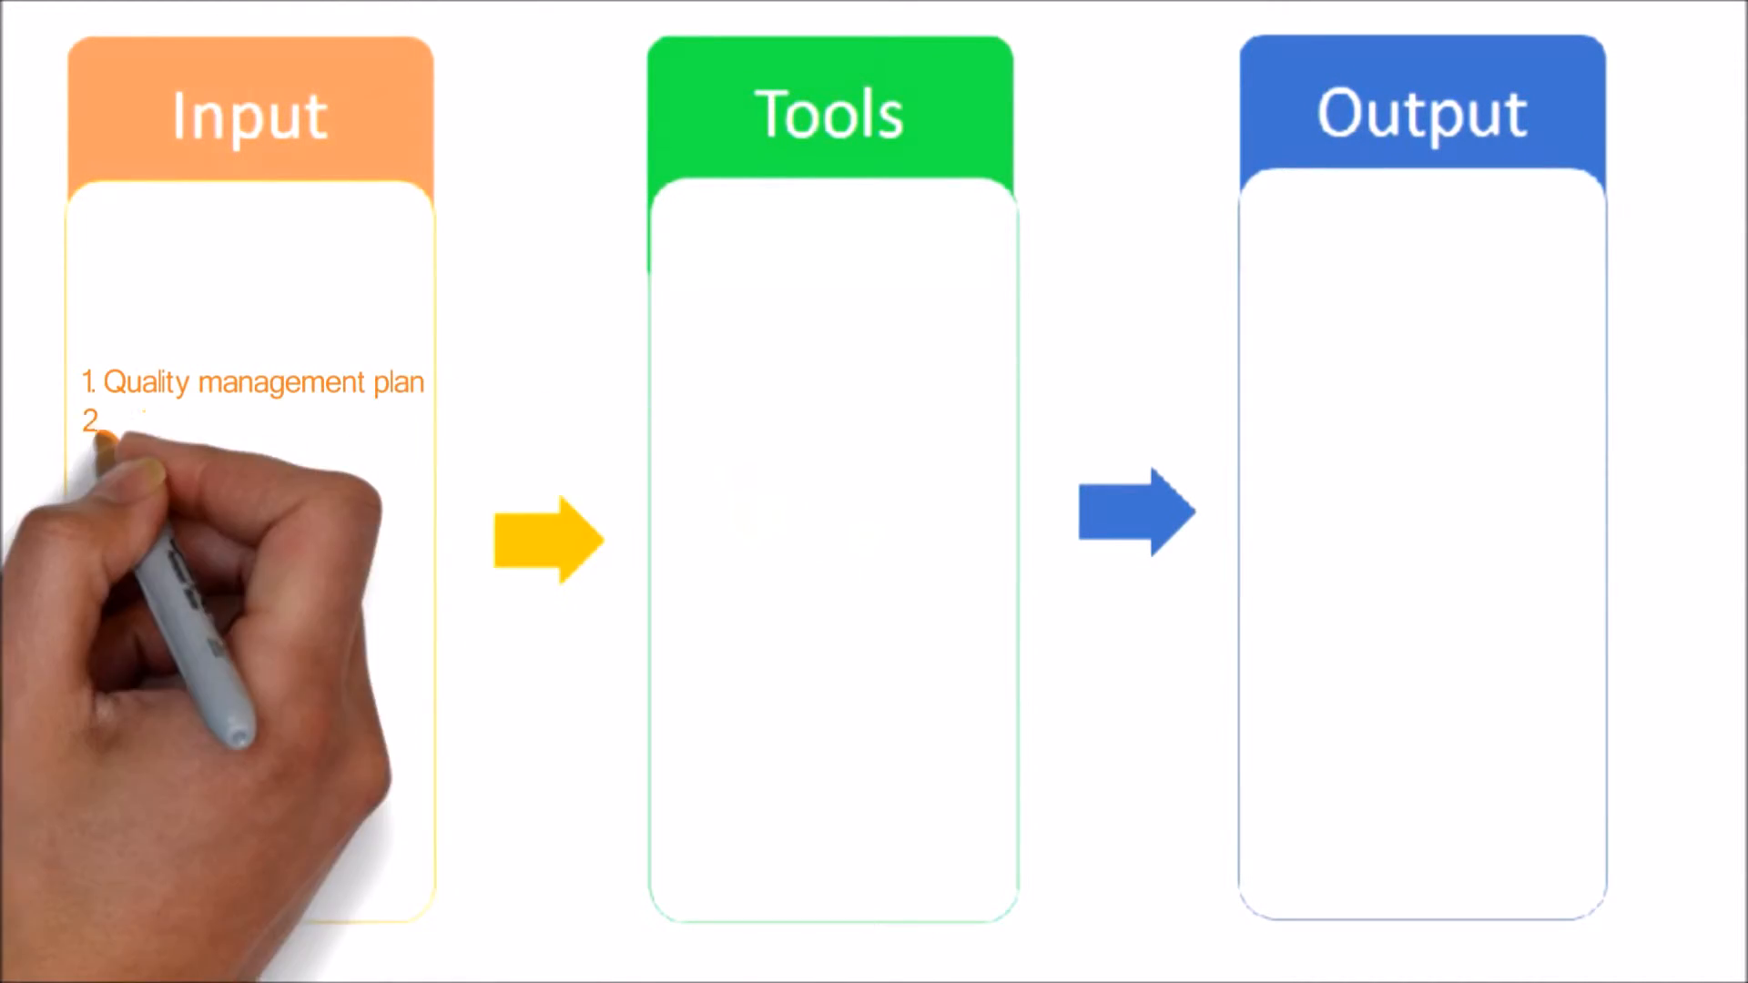